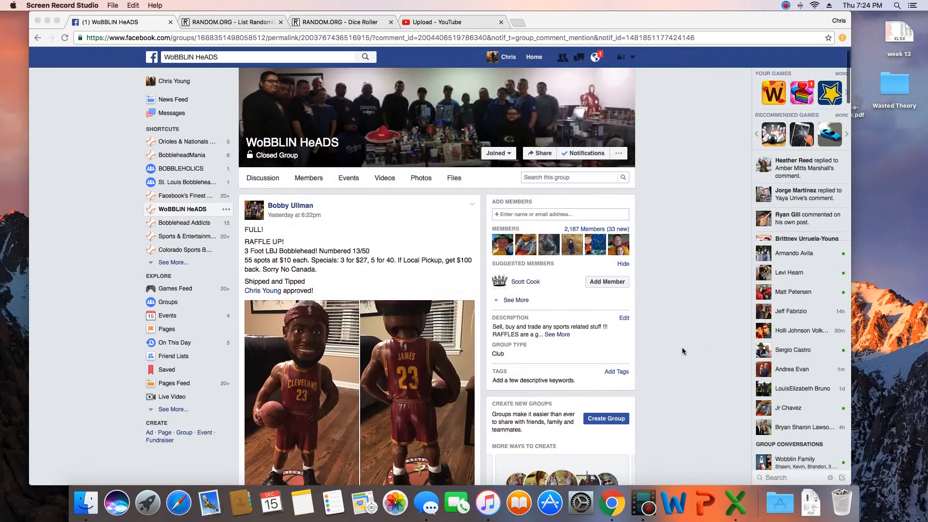
Copy the numbered 55-name raffle list from the Facebook comment.
scroll(down, 3)
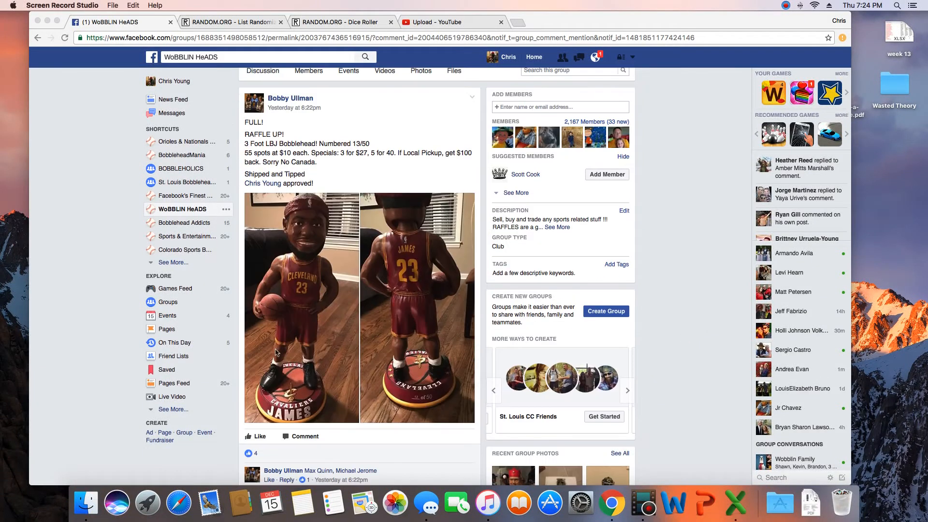
scroll(down, 3)
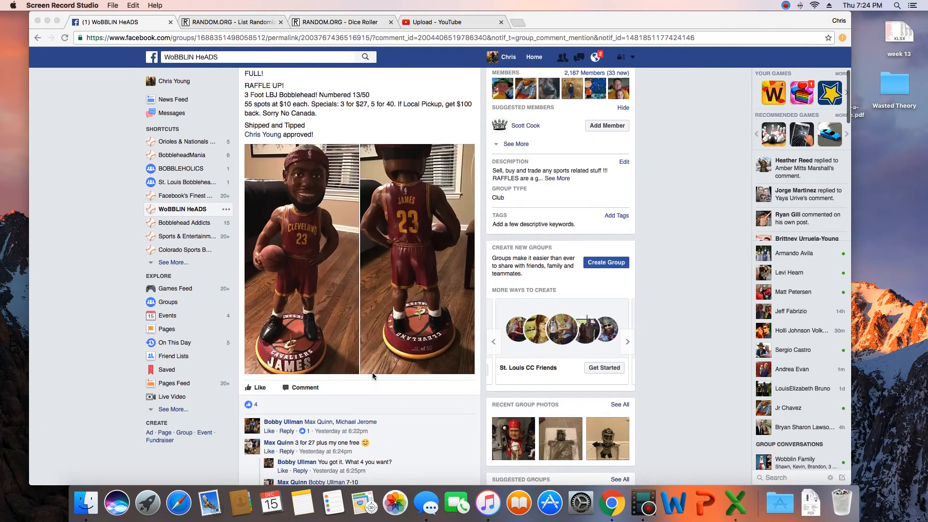
scroll(down, 3)
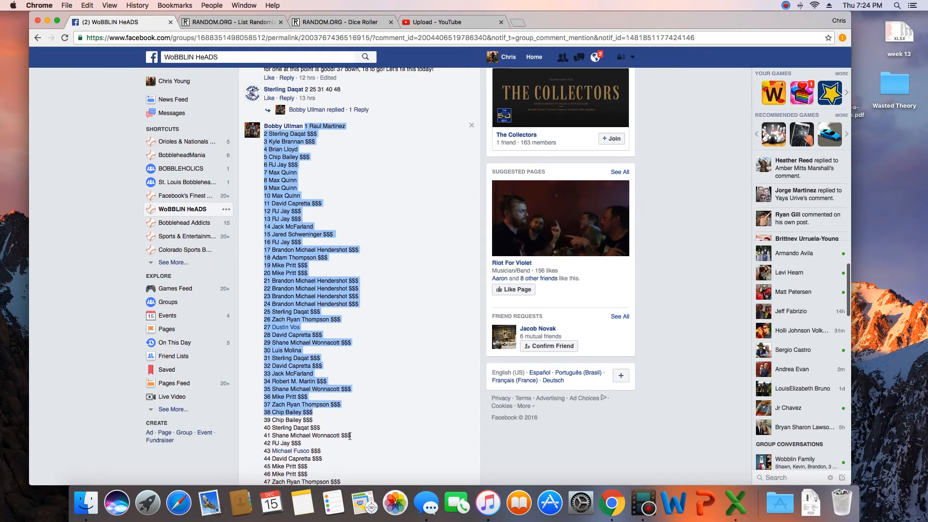
scroll(down, 3)
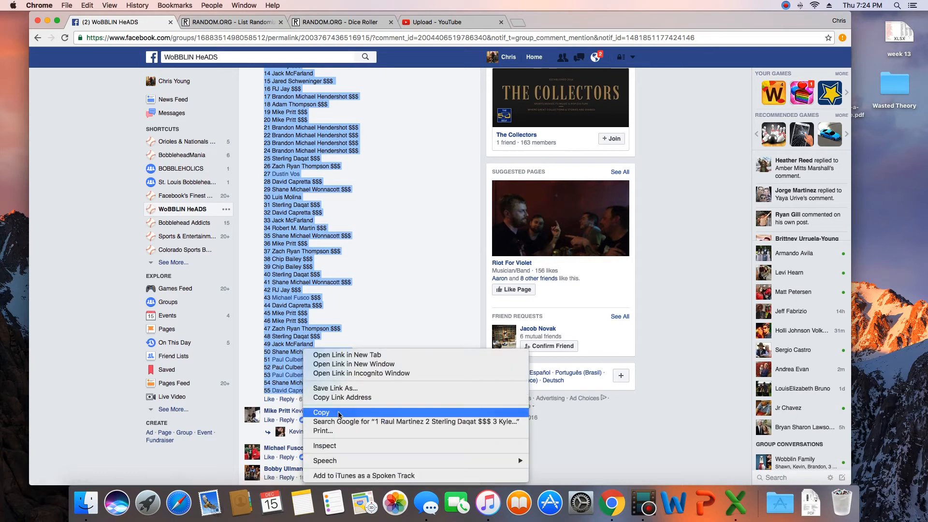
click(231, 22)
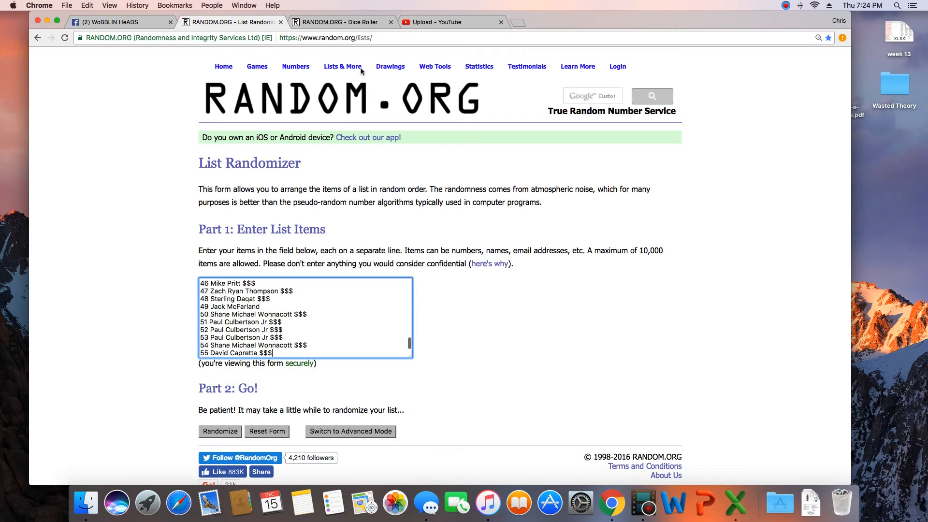
Roll three dice twice on the Dice Roller, ending with 4, 6 and 4.
click(337, 22)
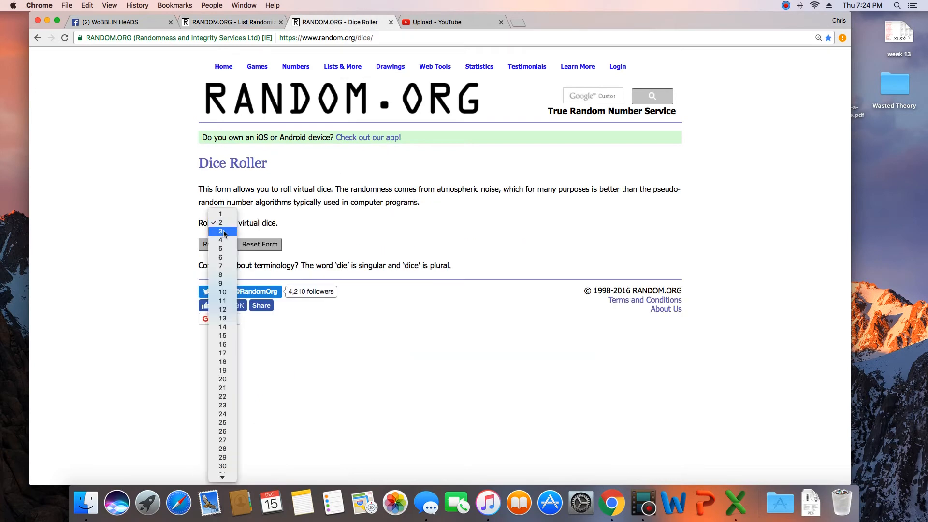
click(220, 231)
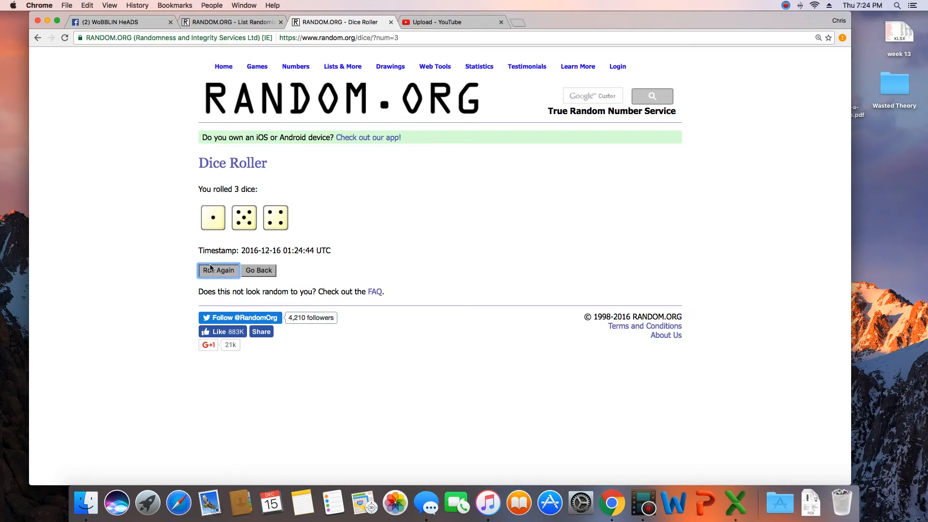
click(218, 270)
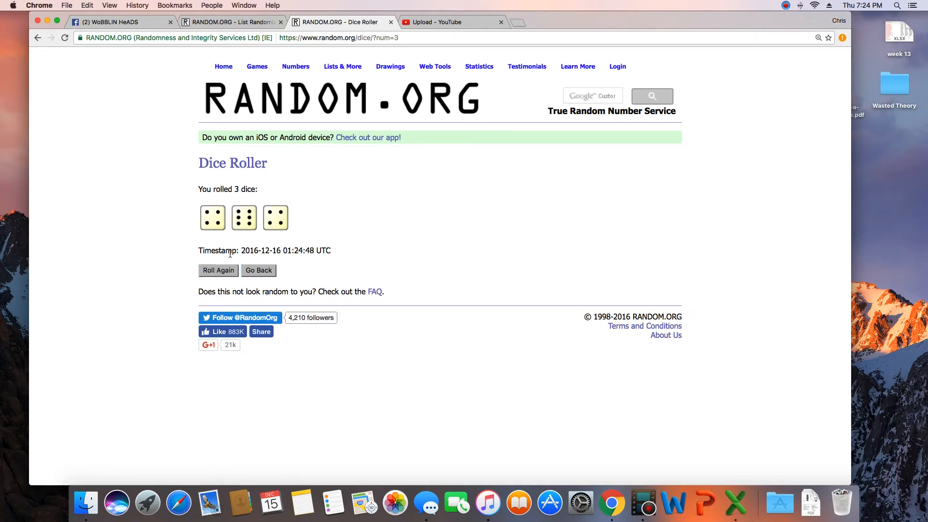
mouse_move(231, 22)
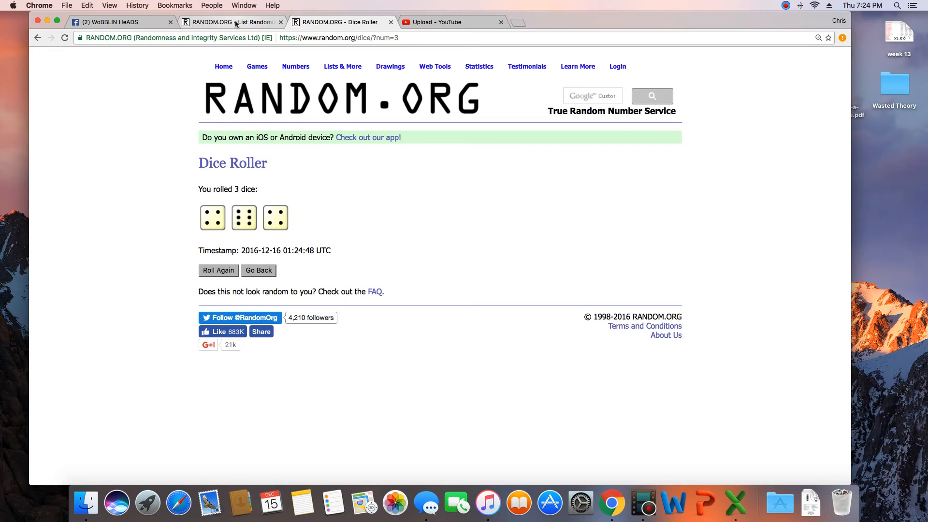
Shuffle the raffle list repeatedly in the List Randomizer.
click(231, 22)
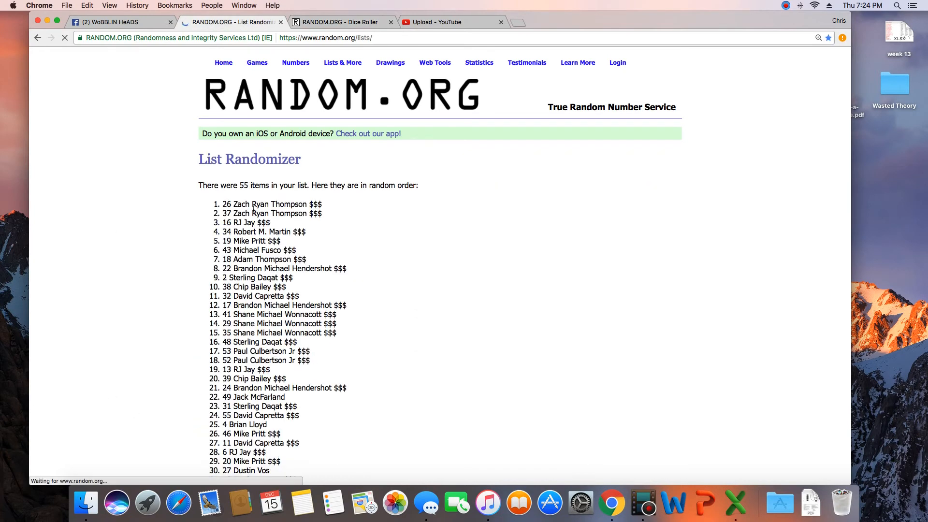
scroll(down, 3)
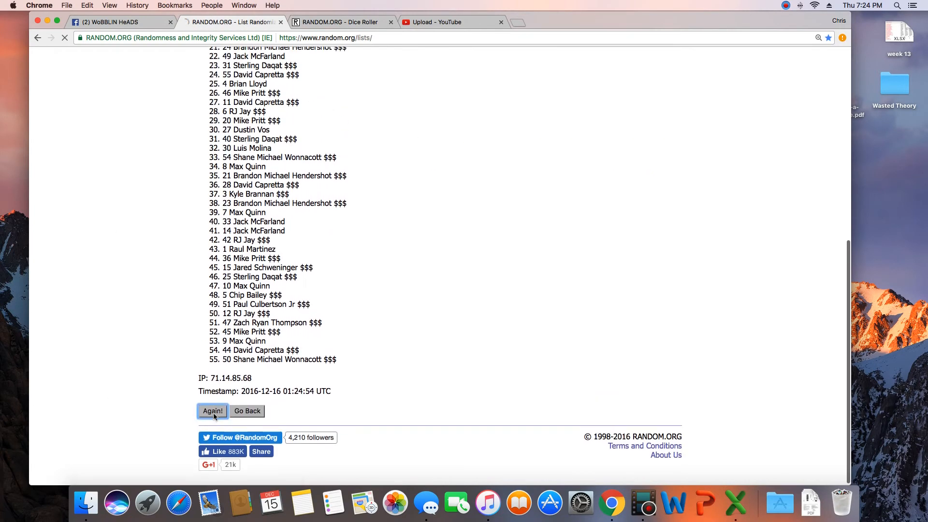
click(211, 410)
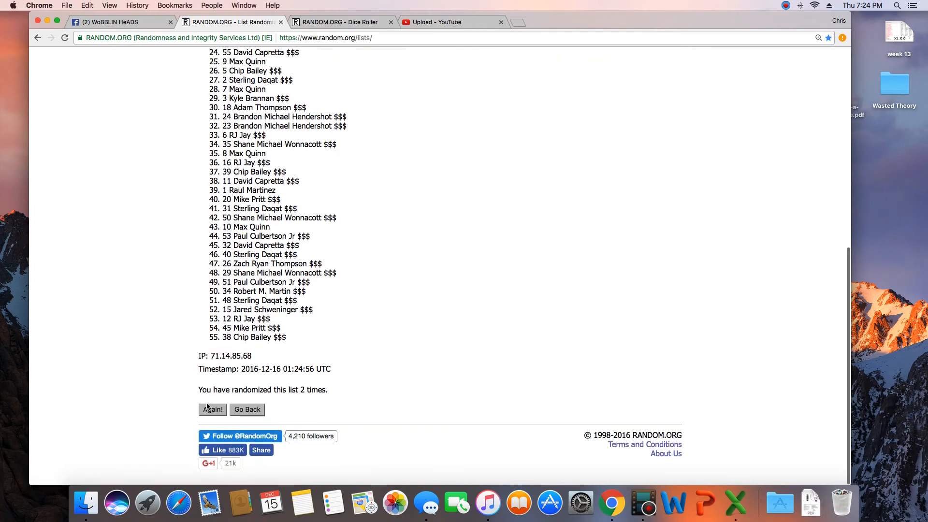
click(212, 410)
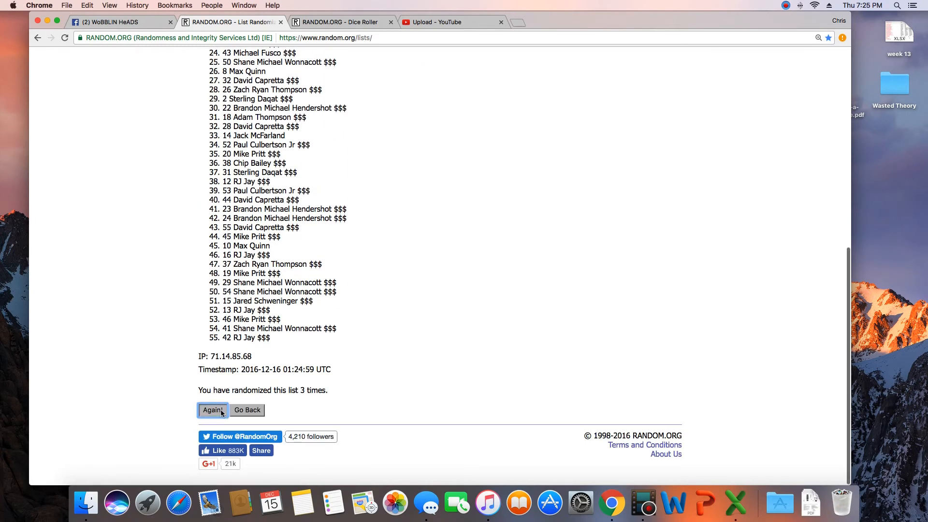
click(211, 410)
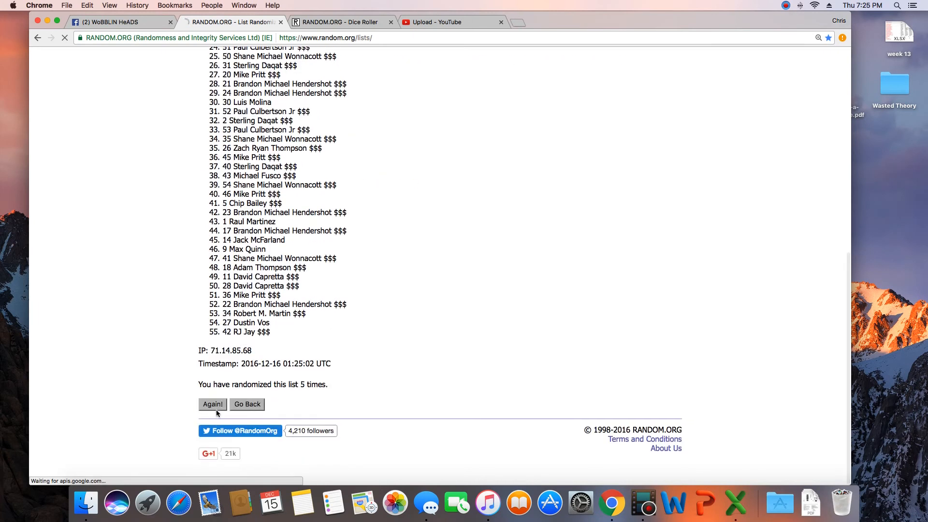
click(211, 403)
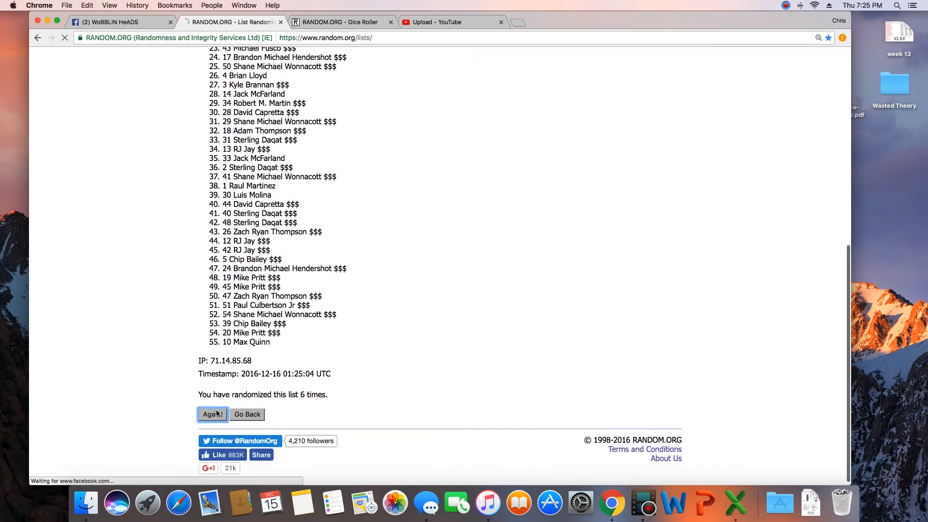
click(212, 414)
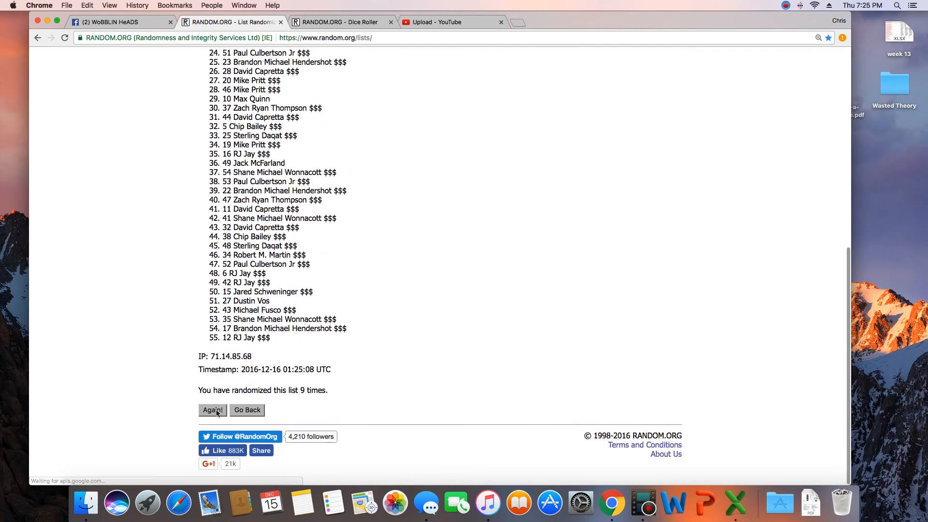
click(212, 409)
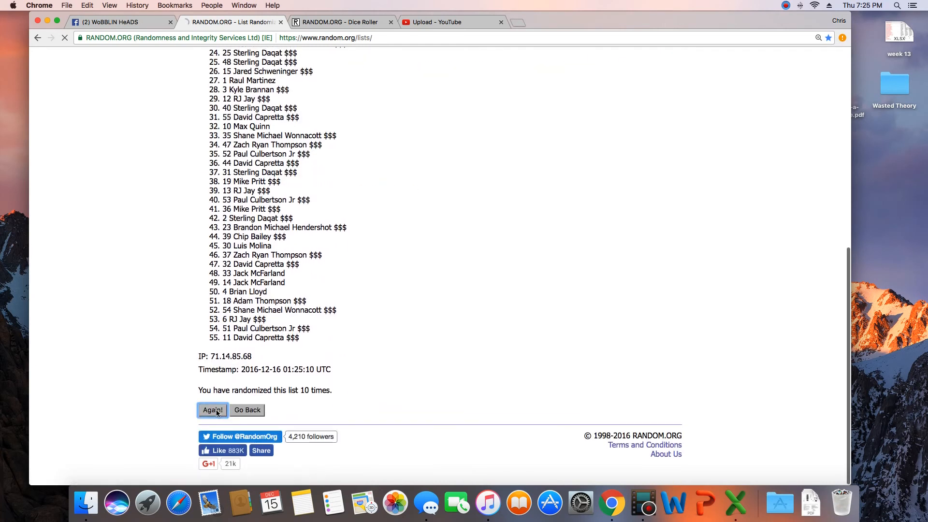
click(211, 409)
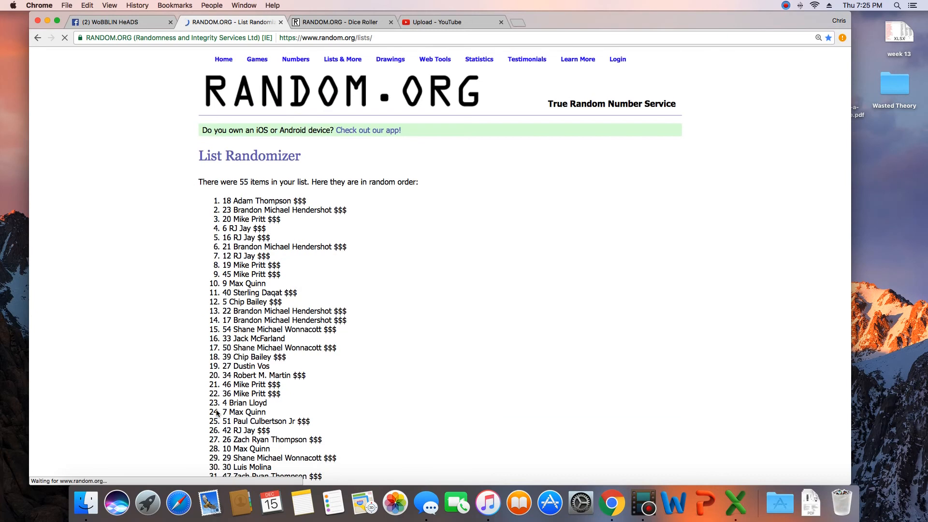
Recheck the dice total, then finish shuffling the list to fourteen randomizations.
scroll(down, 3)
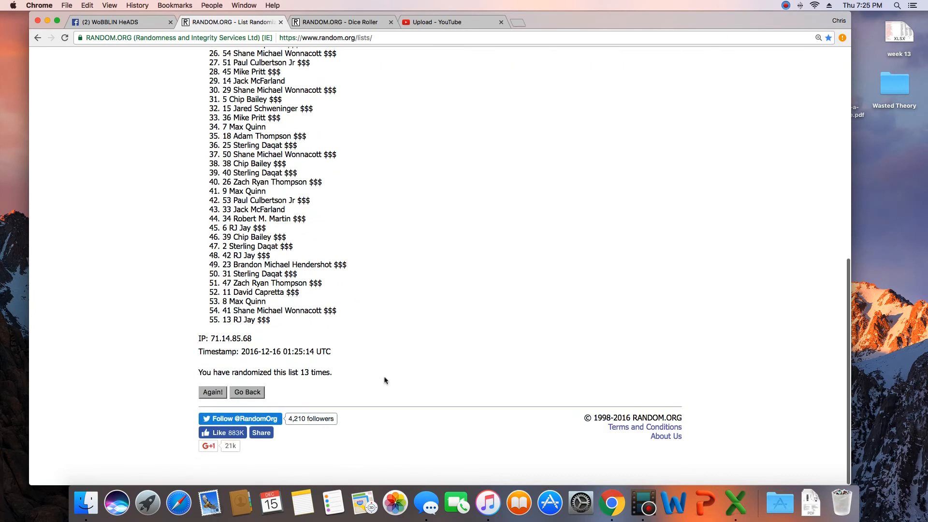
click(337, 22)
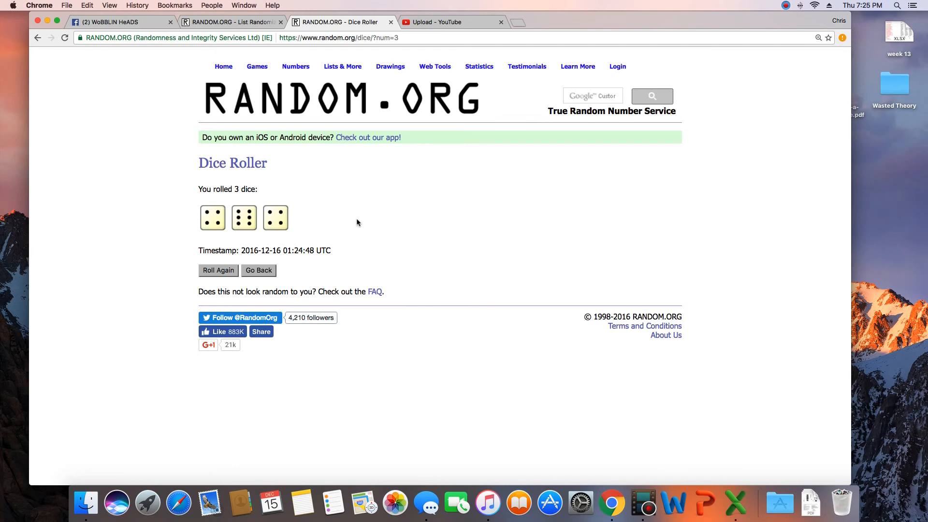
click(231, 22)
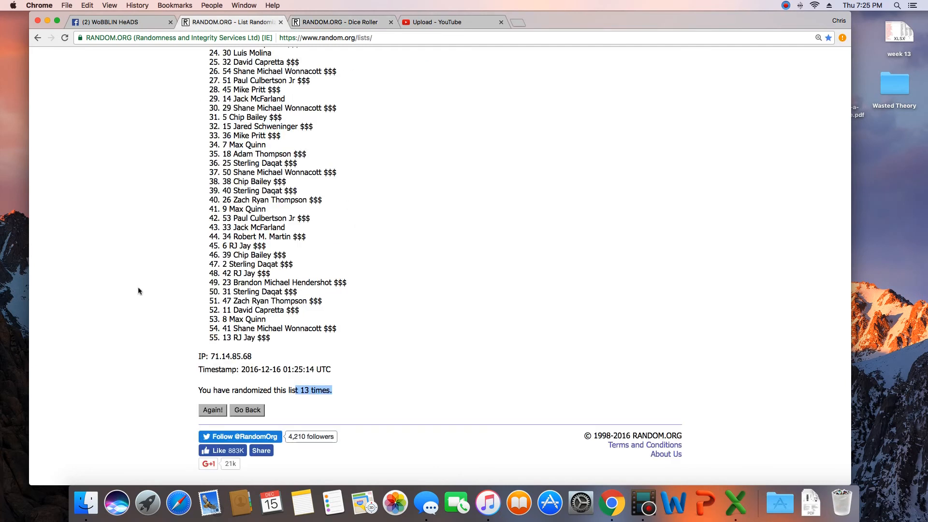
click(212, 410)
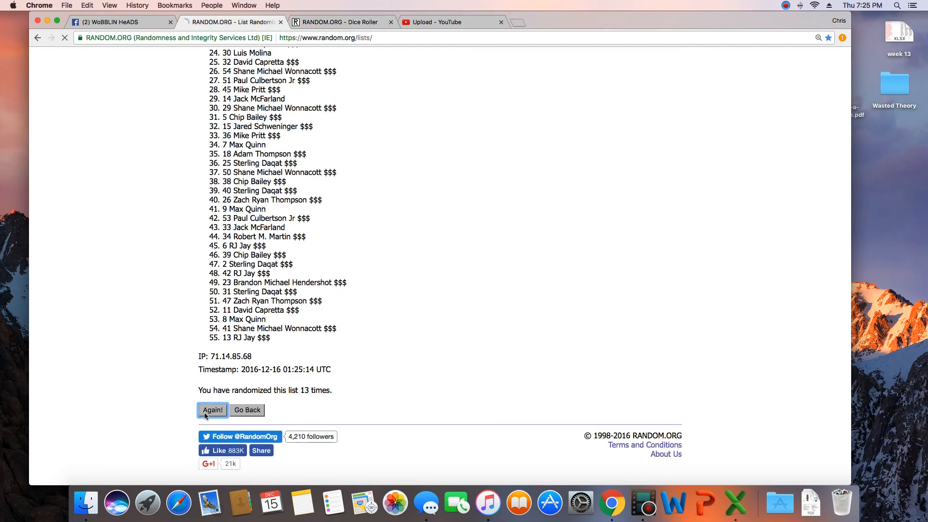
click(212, 409)
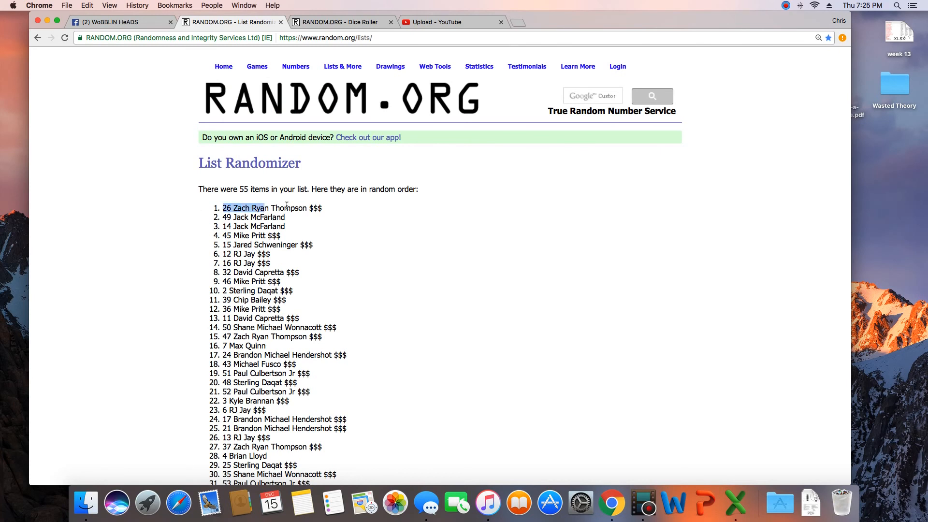
Highlight the winning top entry, number 26, and return to the Facebook raffle thread.
scroll(down, 3)
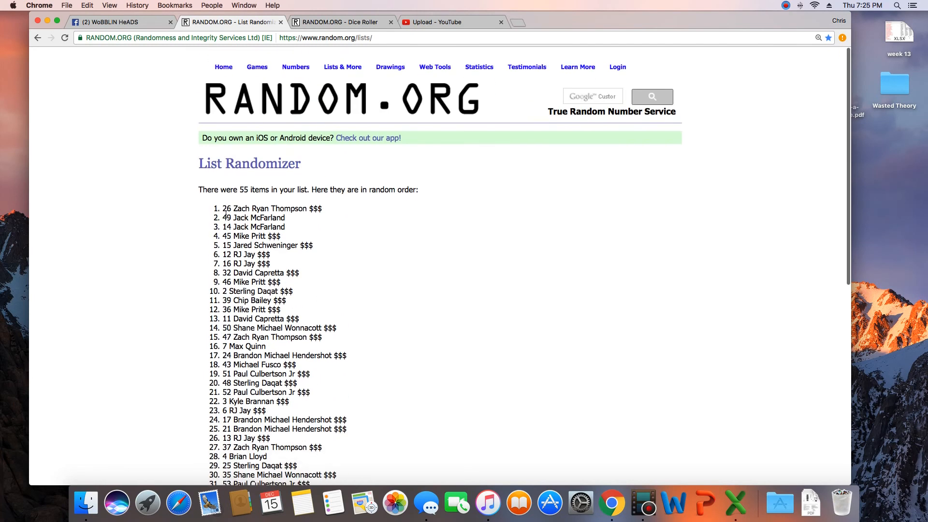
double_click(272, 208)
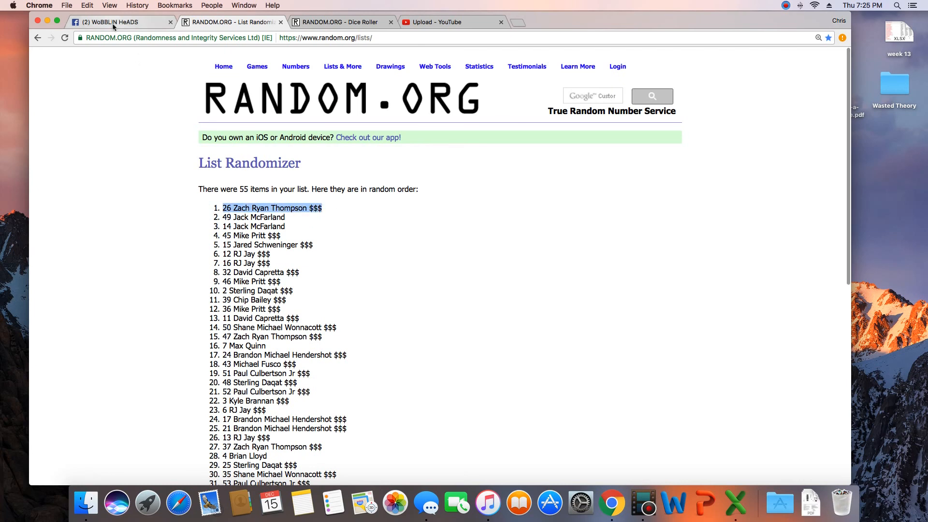
click(118, 22)
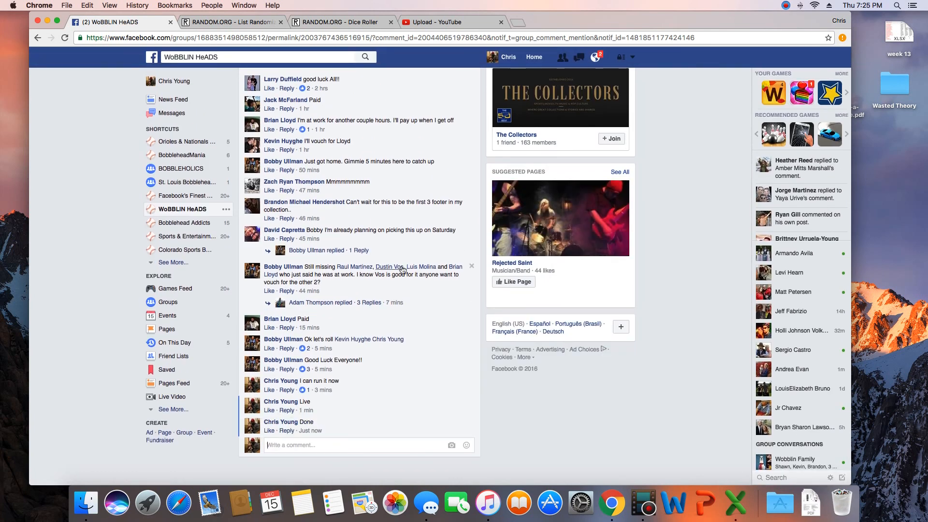
mouse_move(646, 504)
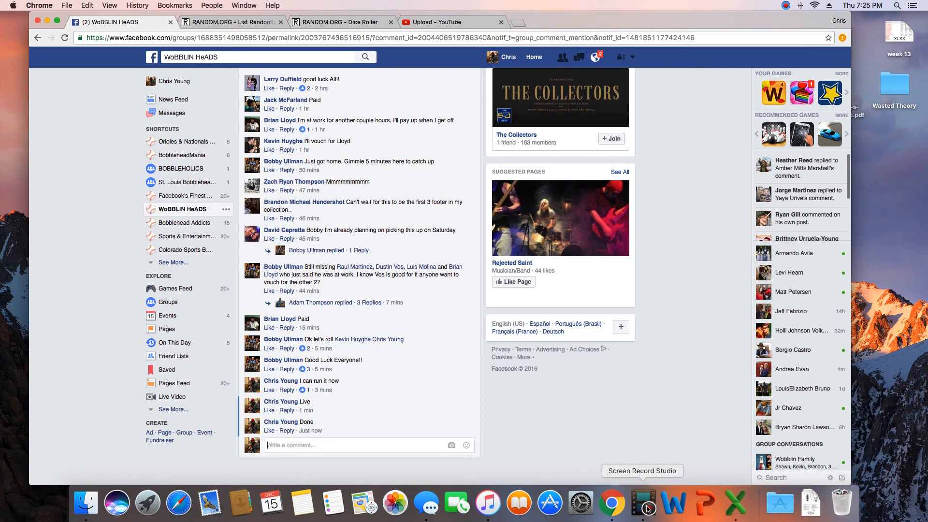